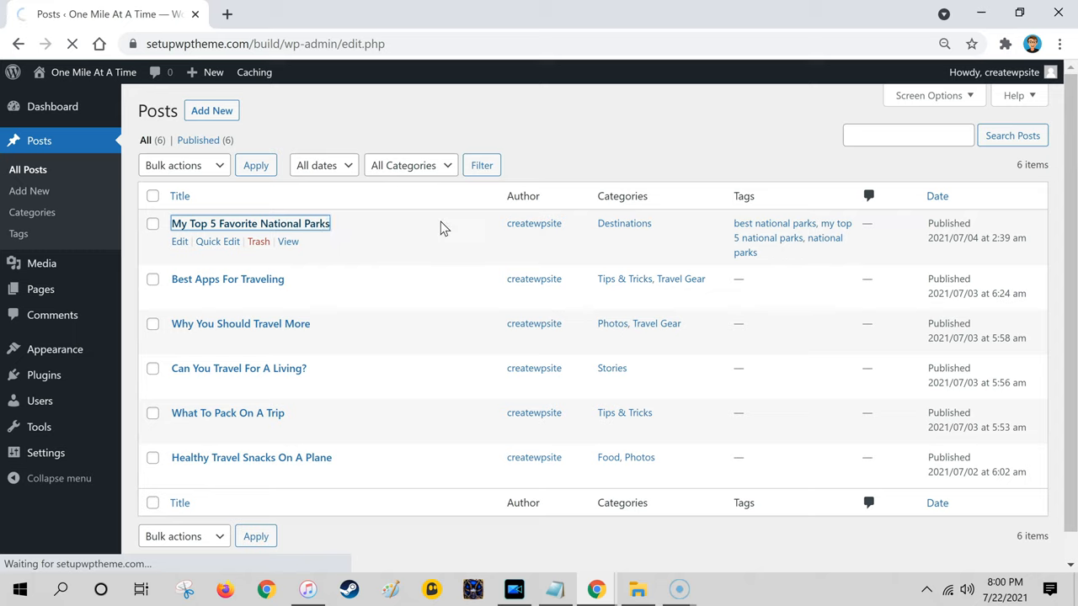
Open the 'My Top 5 Favorite National Parks' post in the block editor
click(249, 223)
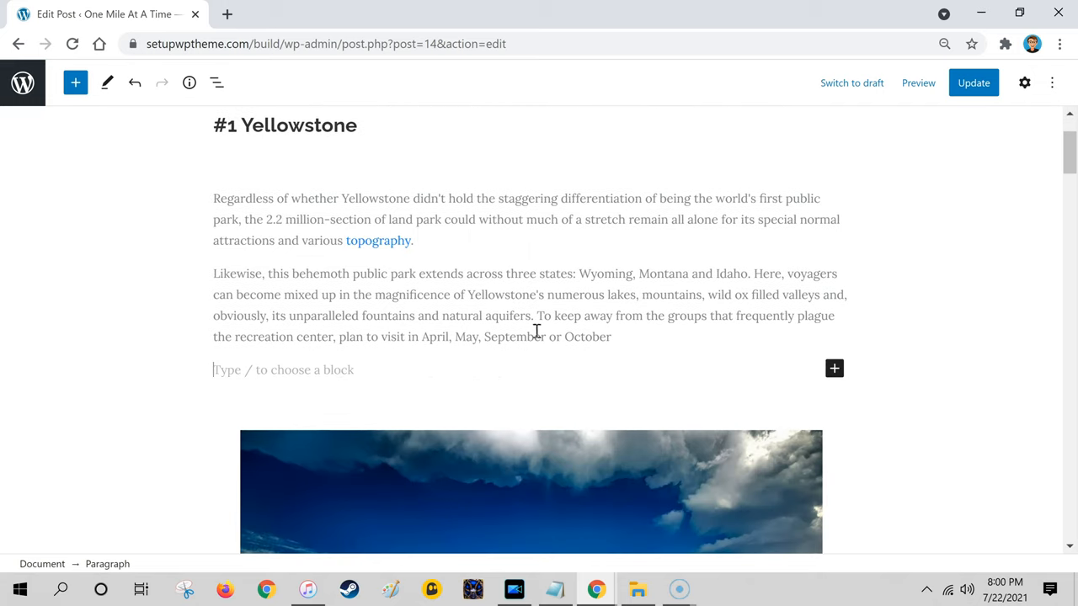
mouse_move(834, 371)
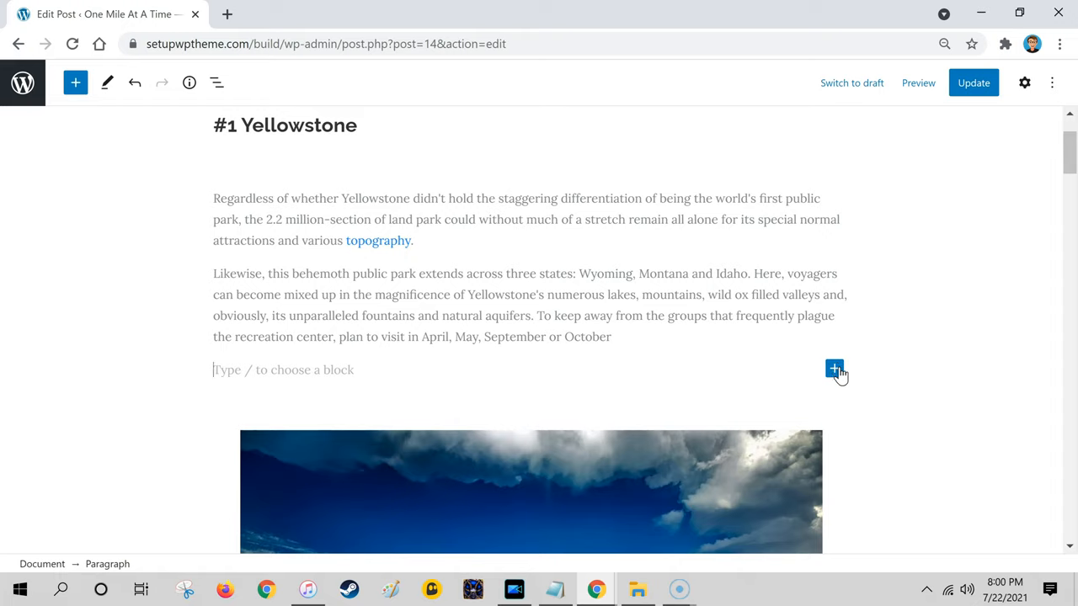
mouse_move(834, 370)
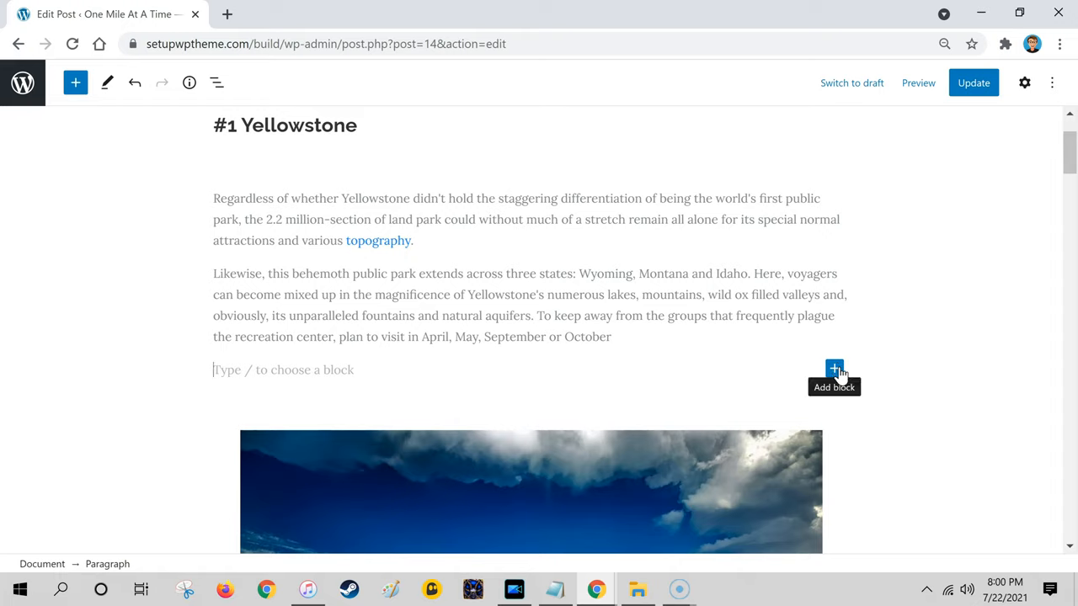
mouse_move(622, 374)
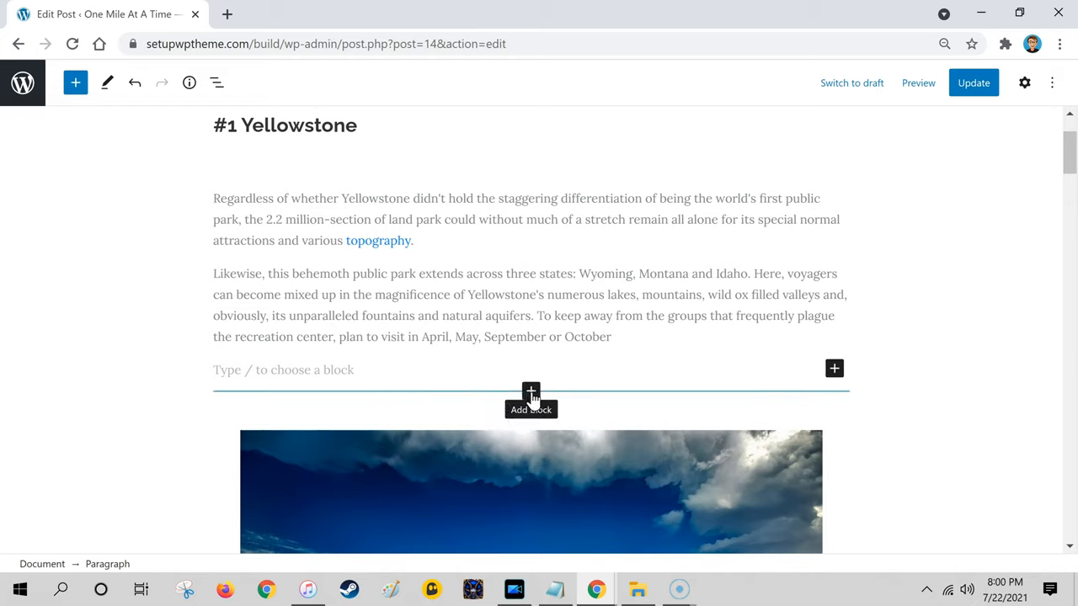
Insert a Buttons block below the Yellowstone section's second paragraph via the block inserter search
click(531, 390)
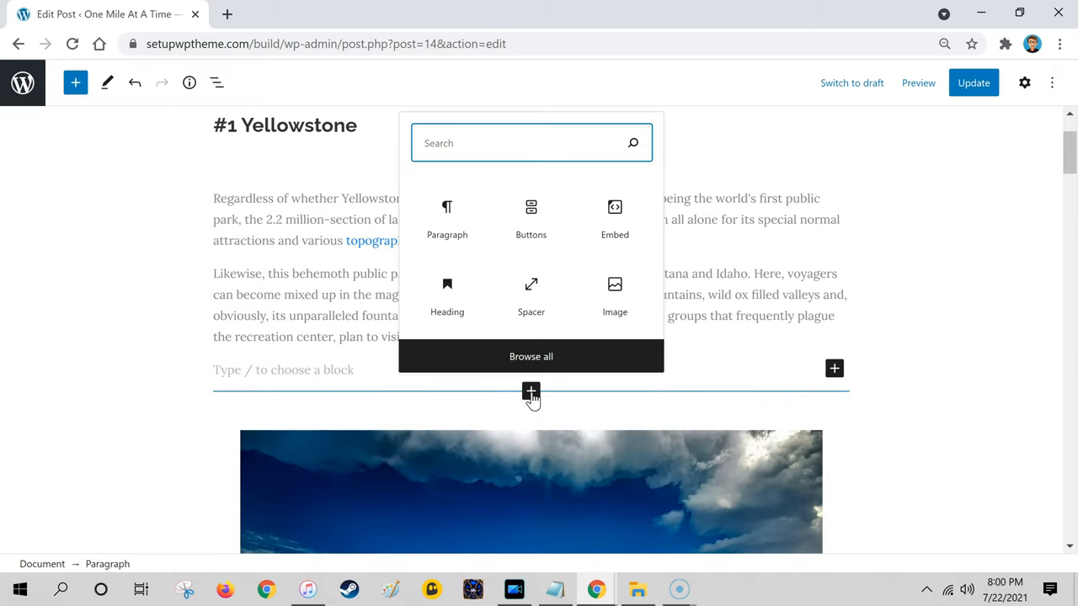
mouse_move(583, 275)
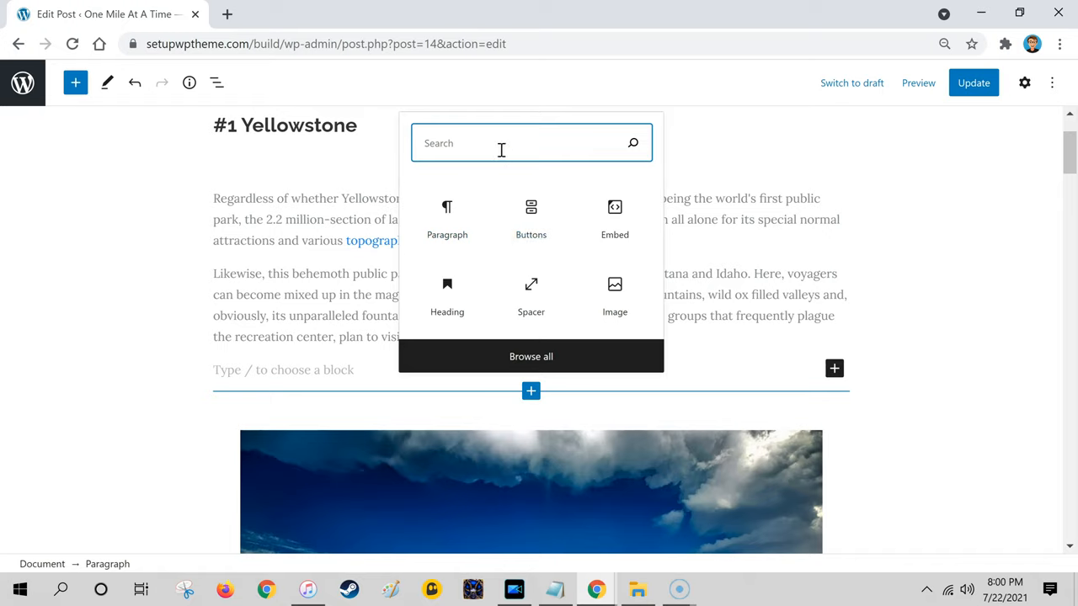
text(buttons)
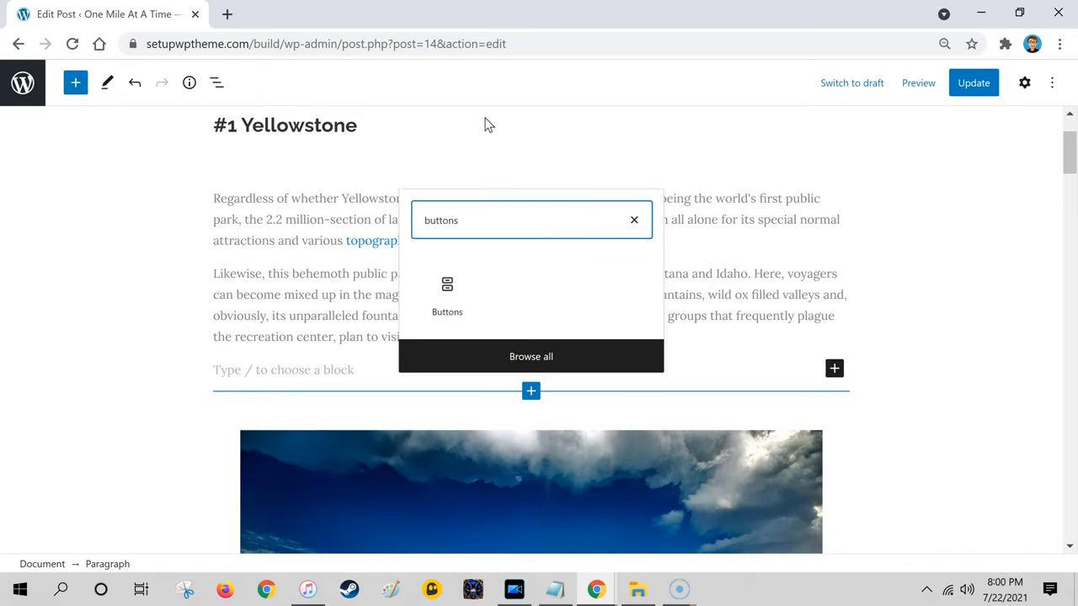
click(448, 295)
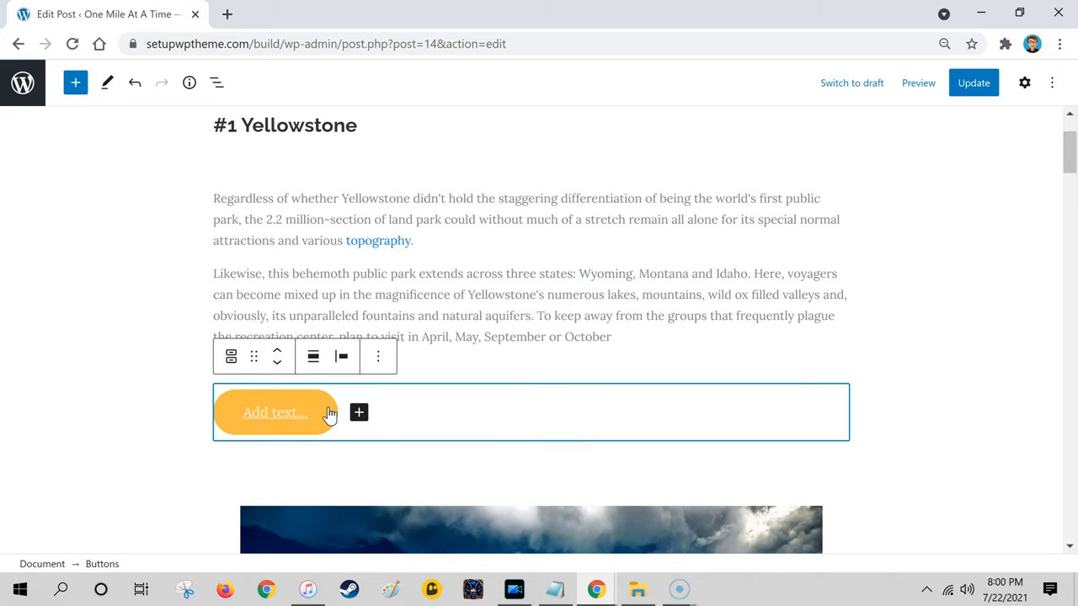
Select the new button, show its block settings with the Fill style and the Color panel expanded
click(1024, 83)
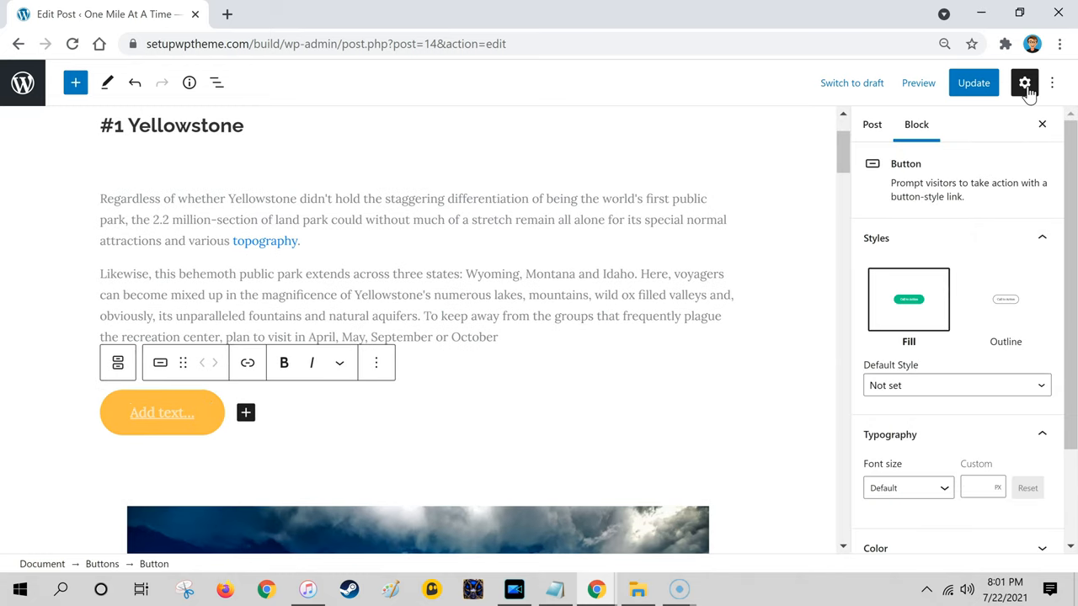
click(1024, 82)
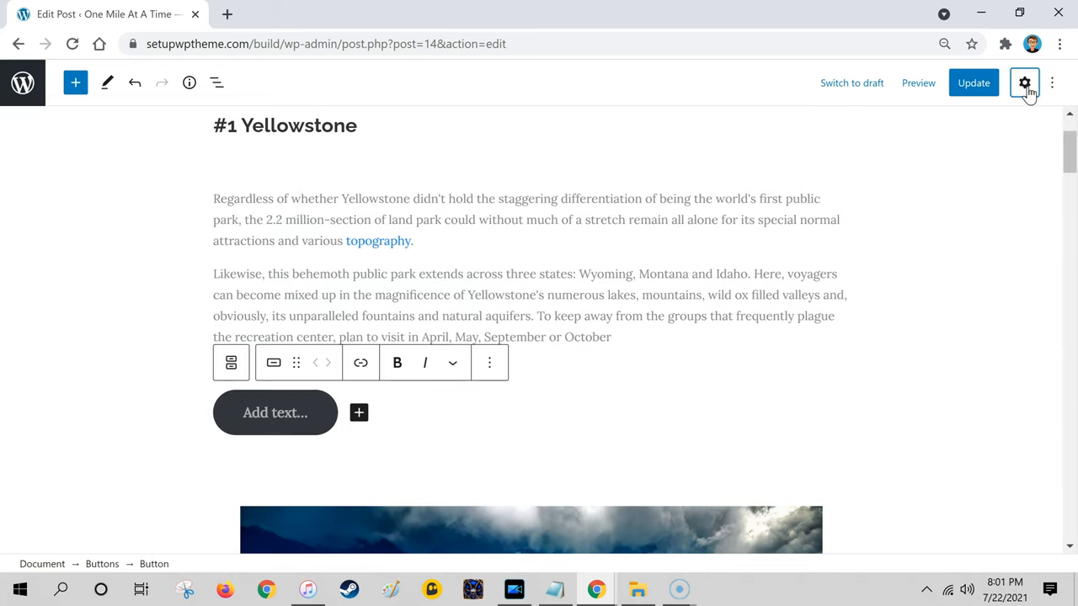
click(1024, 82)
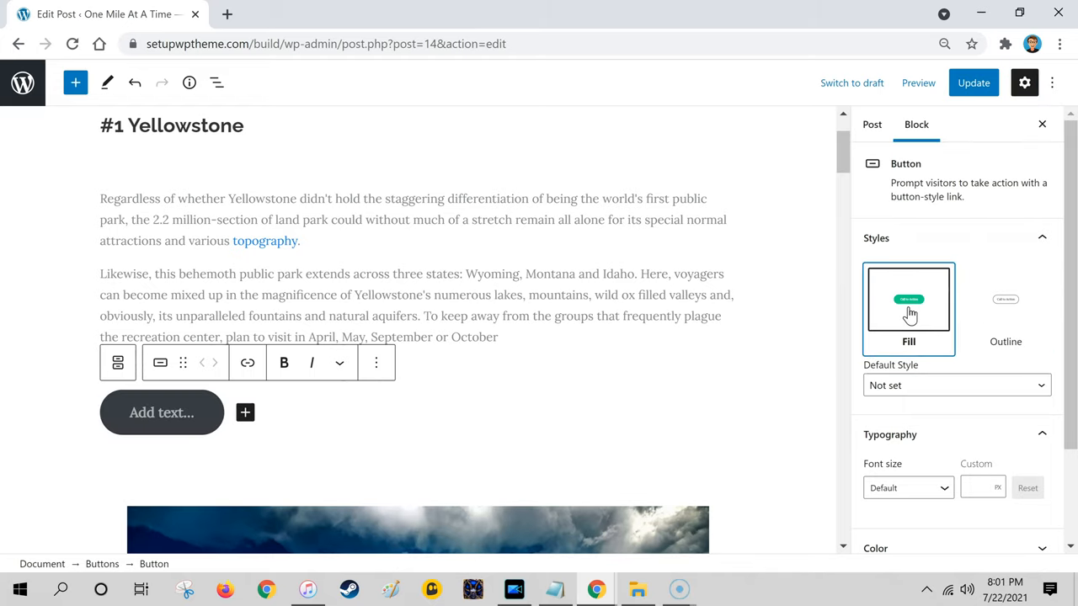
click(957, 384)
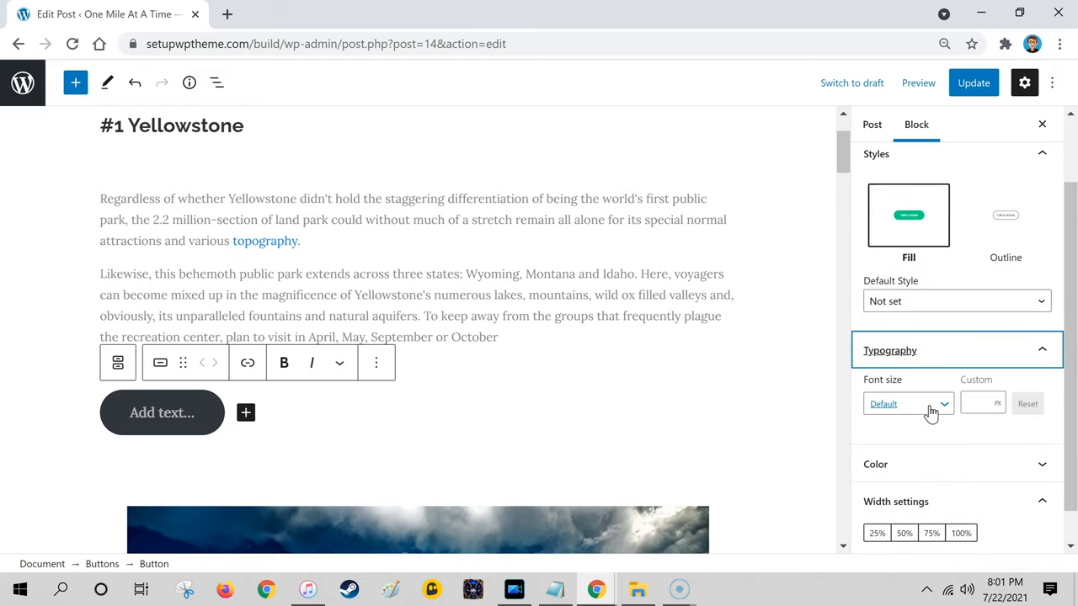
click(908, 404)
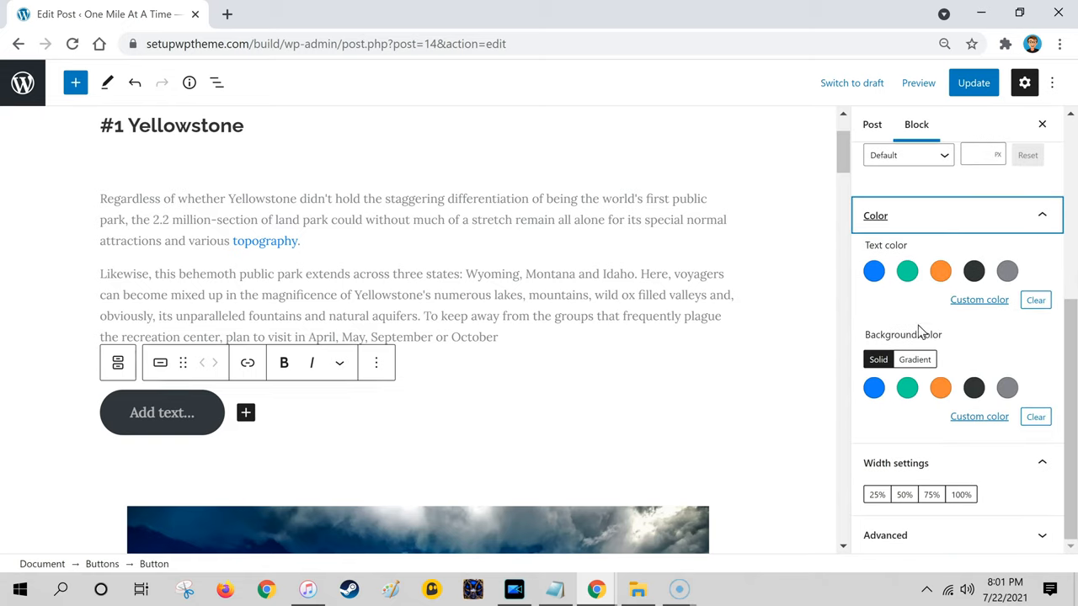
Give the button green text on a blue background and label it 'Click Here'
click(906, 269)
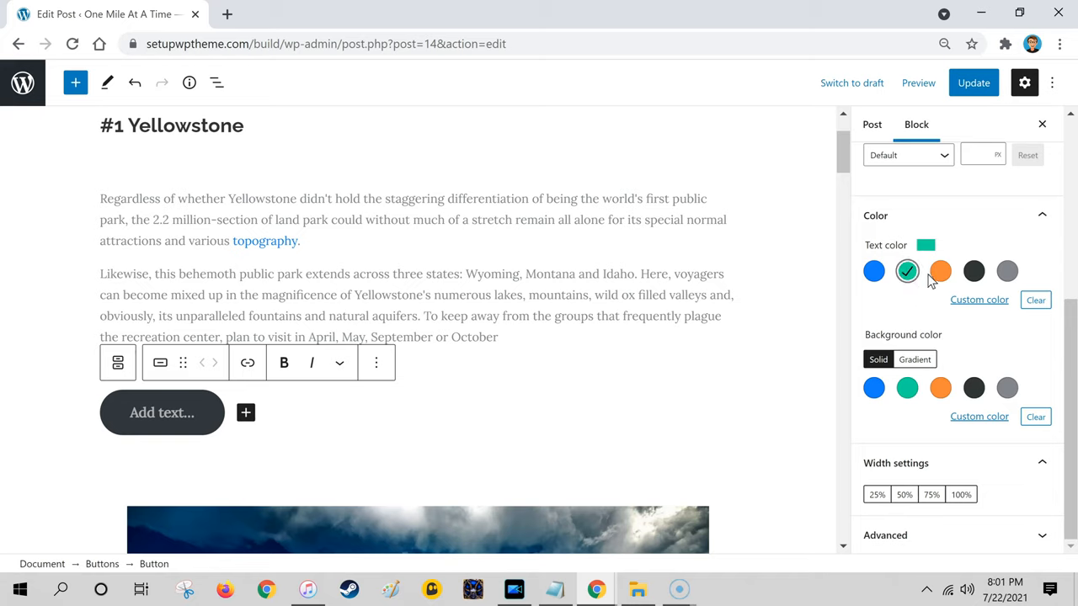
click(873, 387)
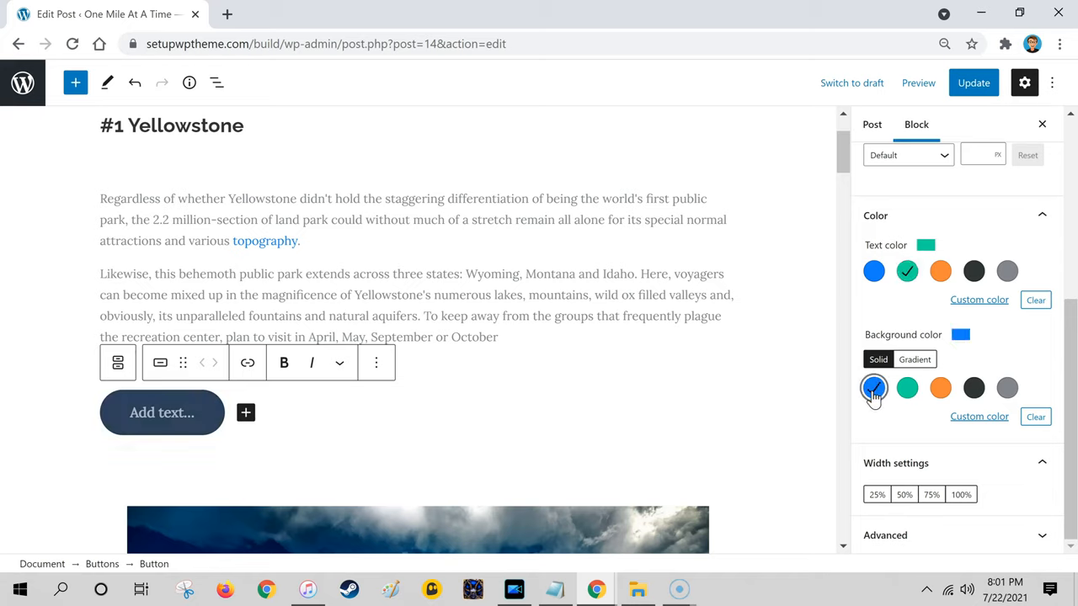
click(872, 388)
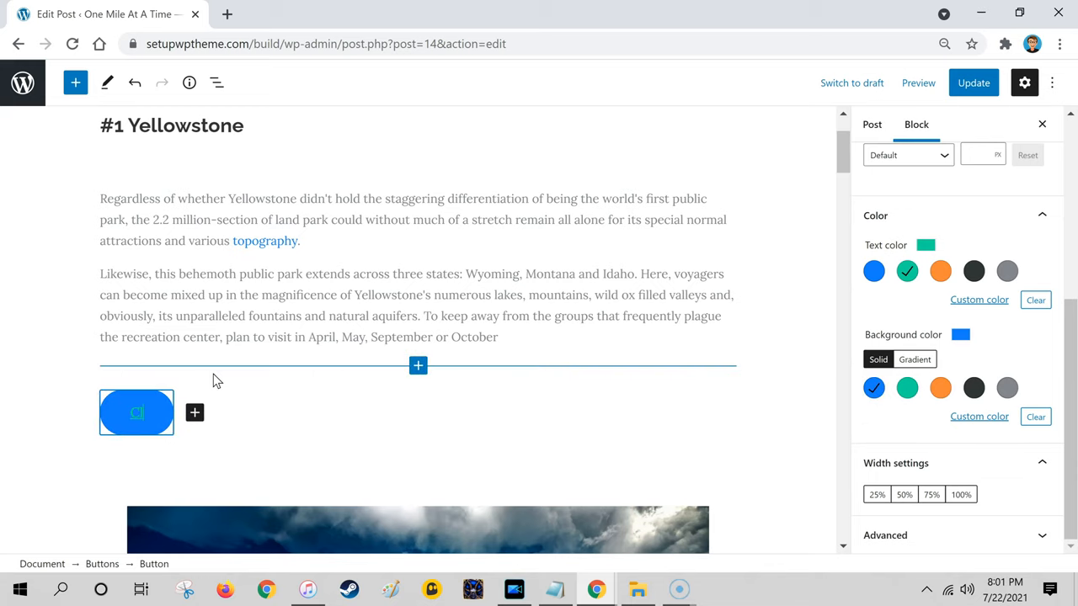
text(Click Here)
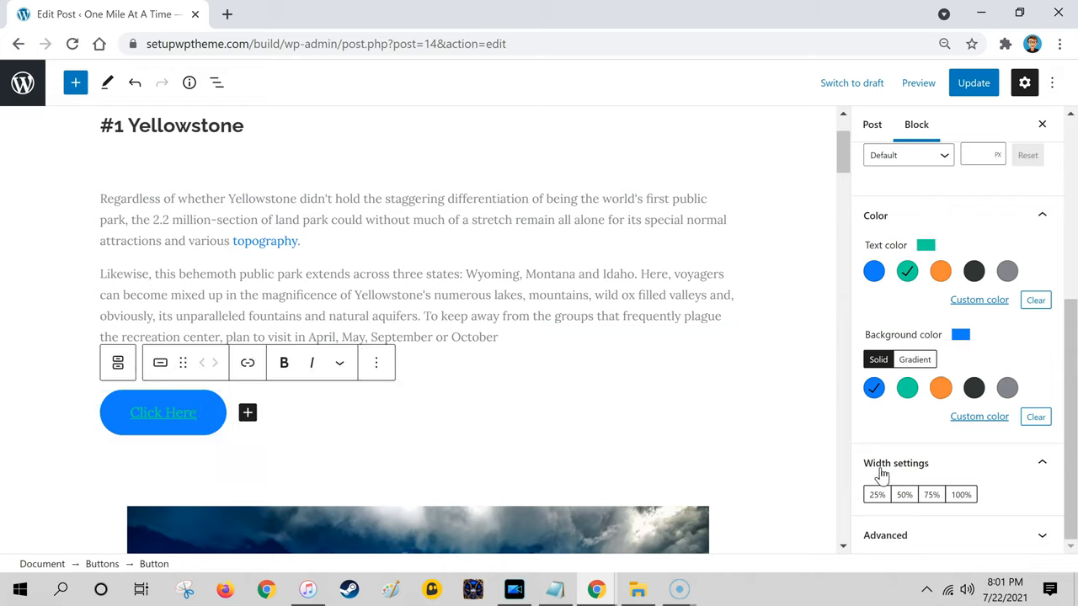
Set the button's width to 25% in the Width settings
click(905, 495)
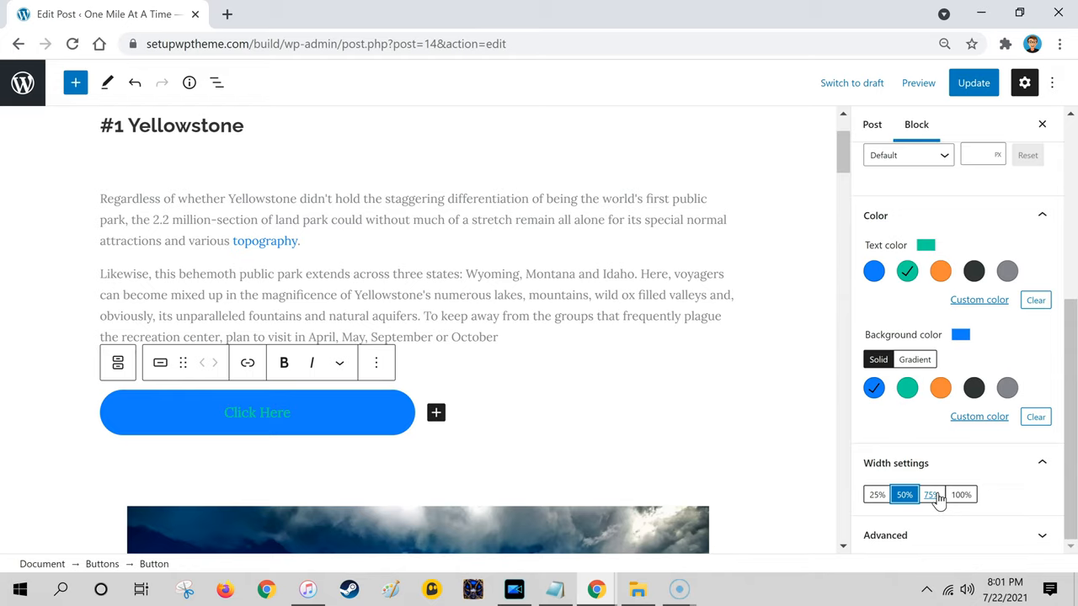
click(932, 495)
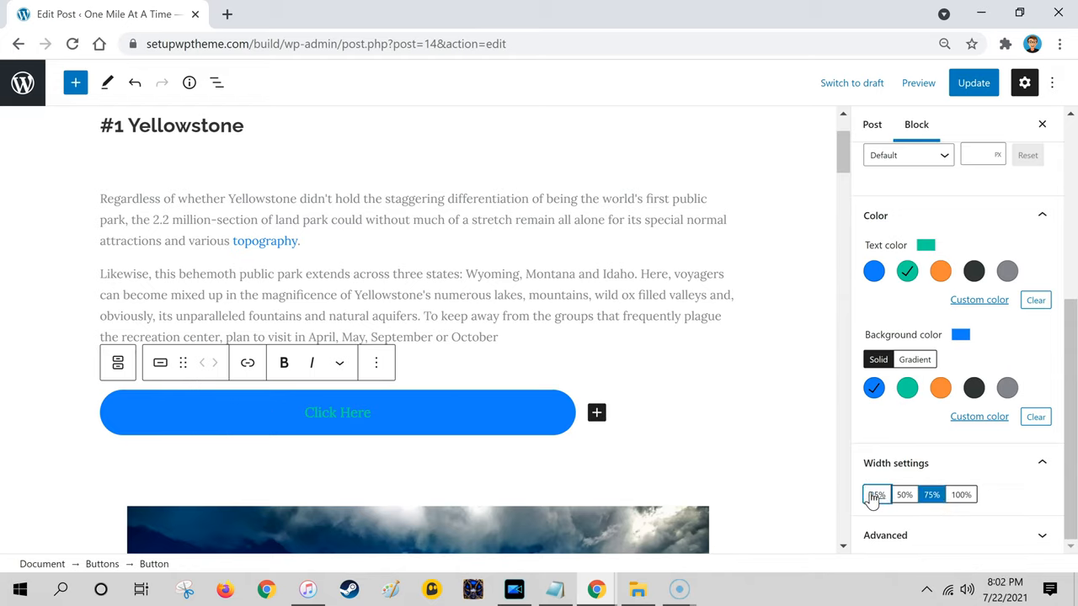
click(876, 495)
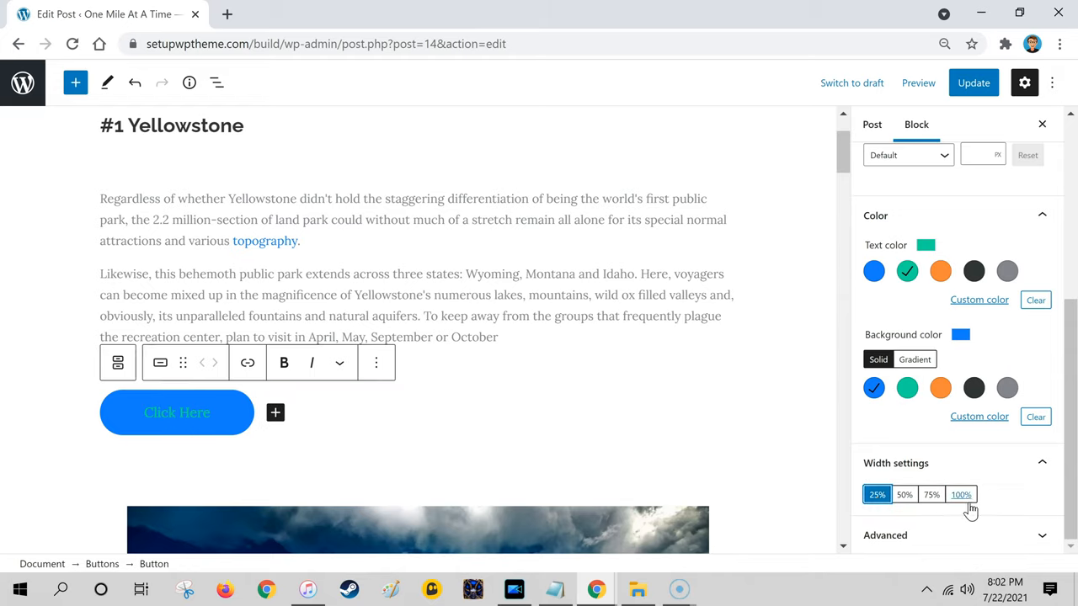
click(886, 536)
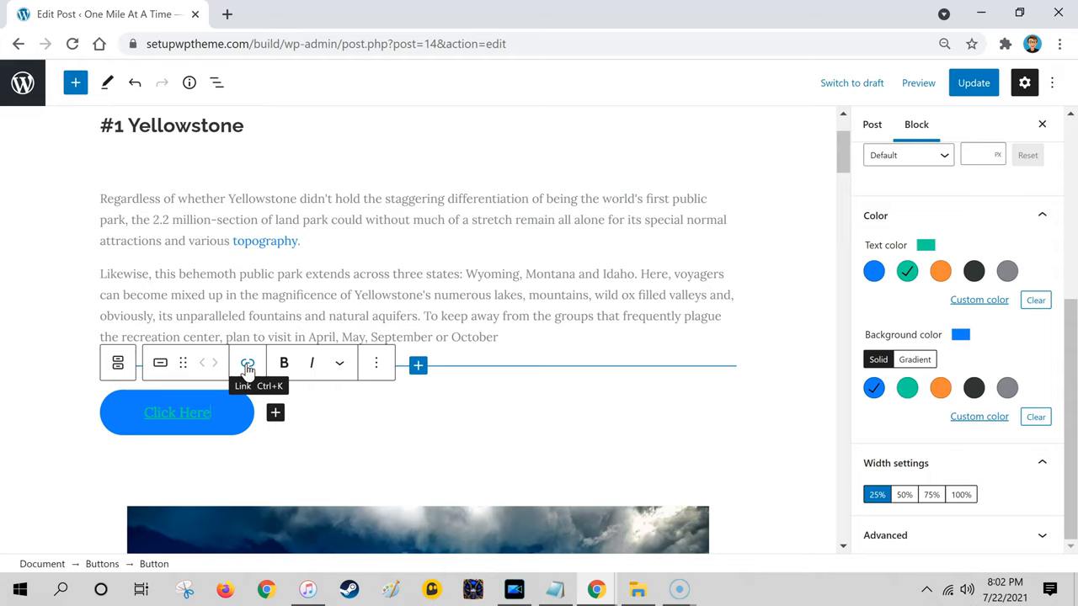
Bring up the button's link field, then start a second browser tab
click(247, 362)
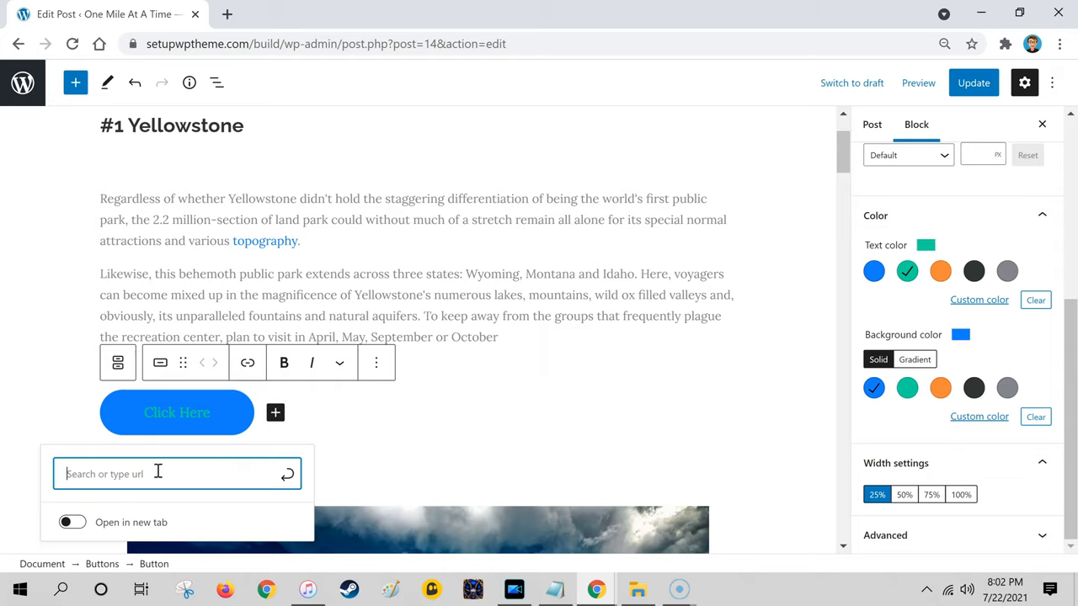
mouse_move(206, 475)
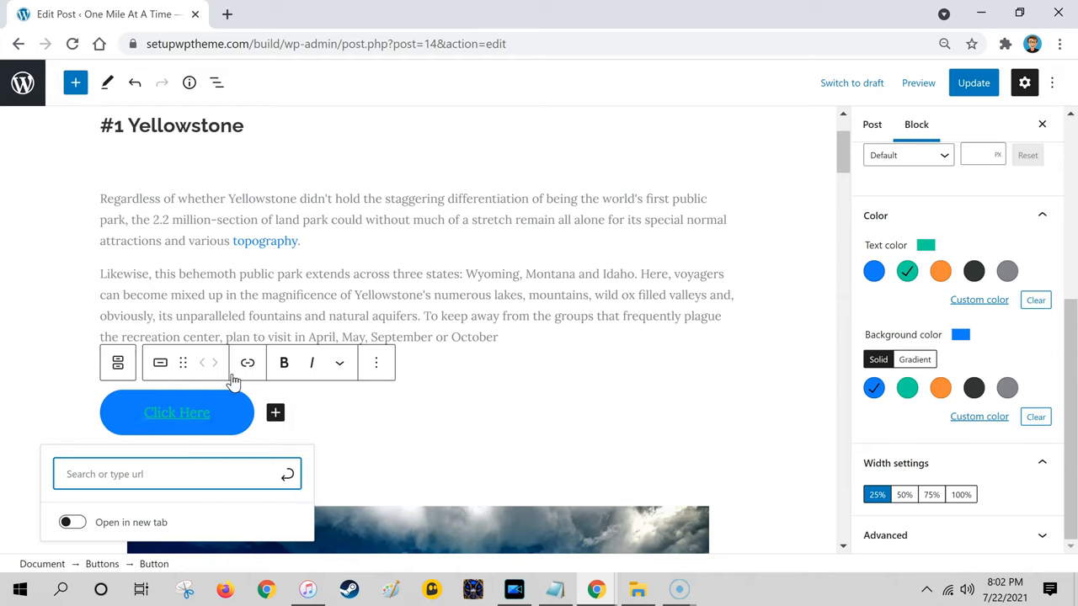
mouse_move(270, 294)
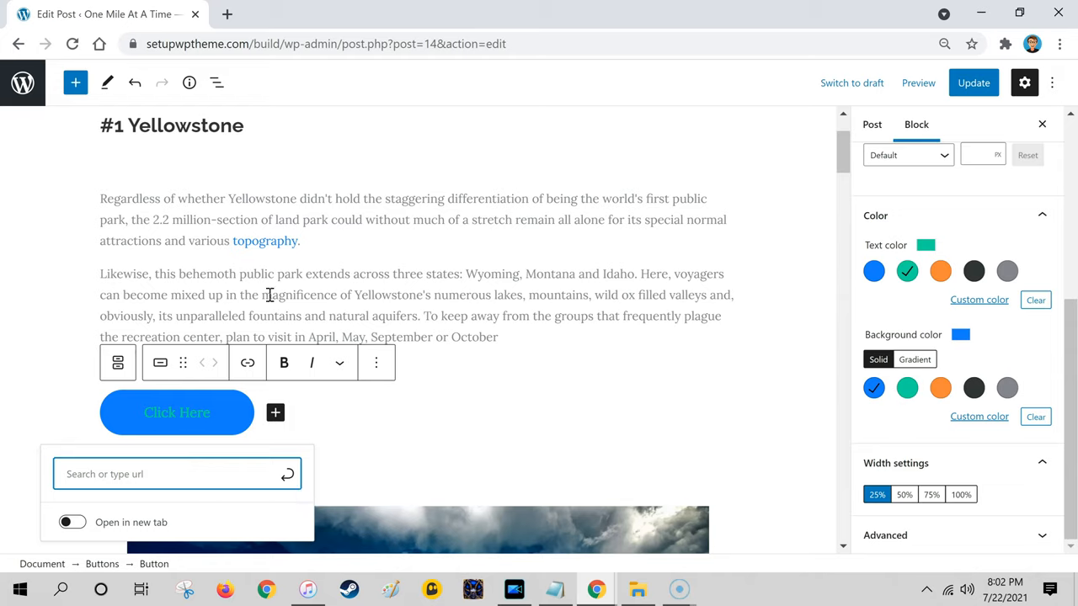
click(226, 14)
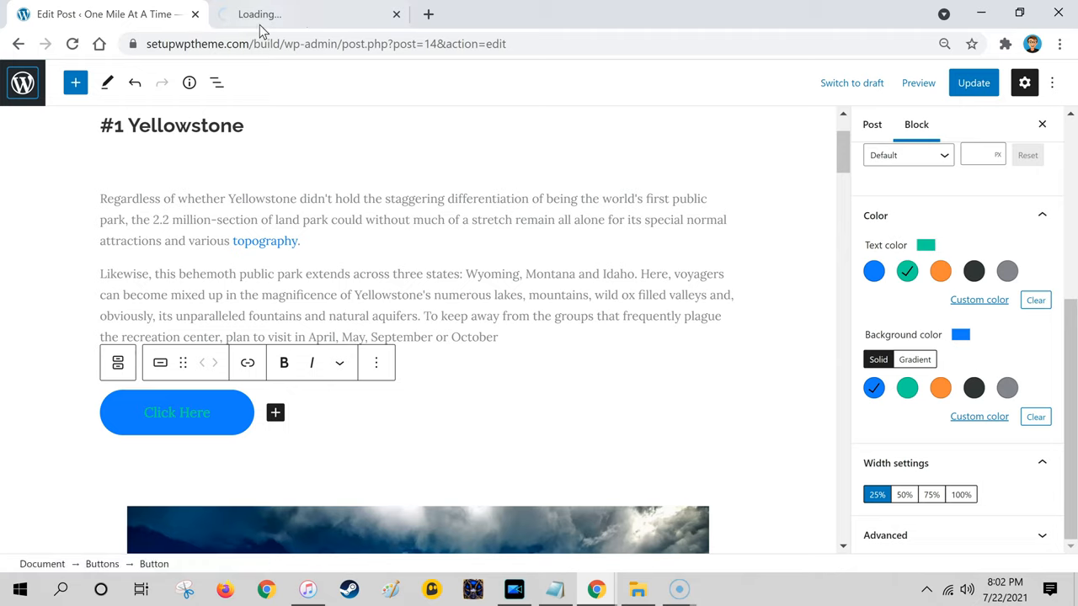
View the Contact Us page from the Pages list, copy its URL, and return to the editor
click(295, 13)
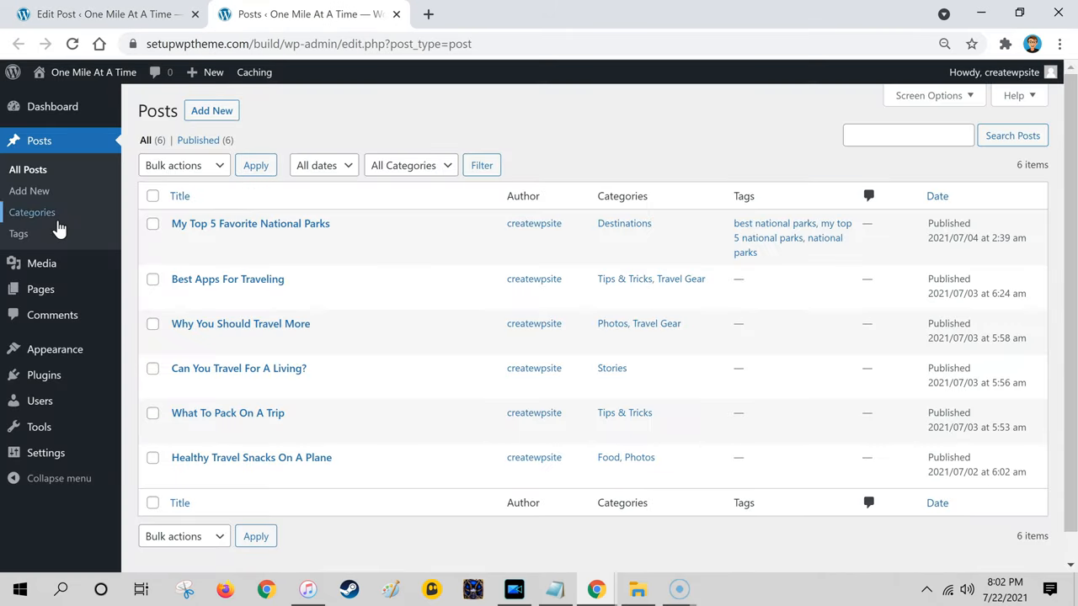
click(40, 289)
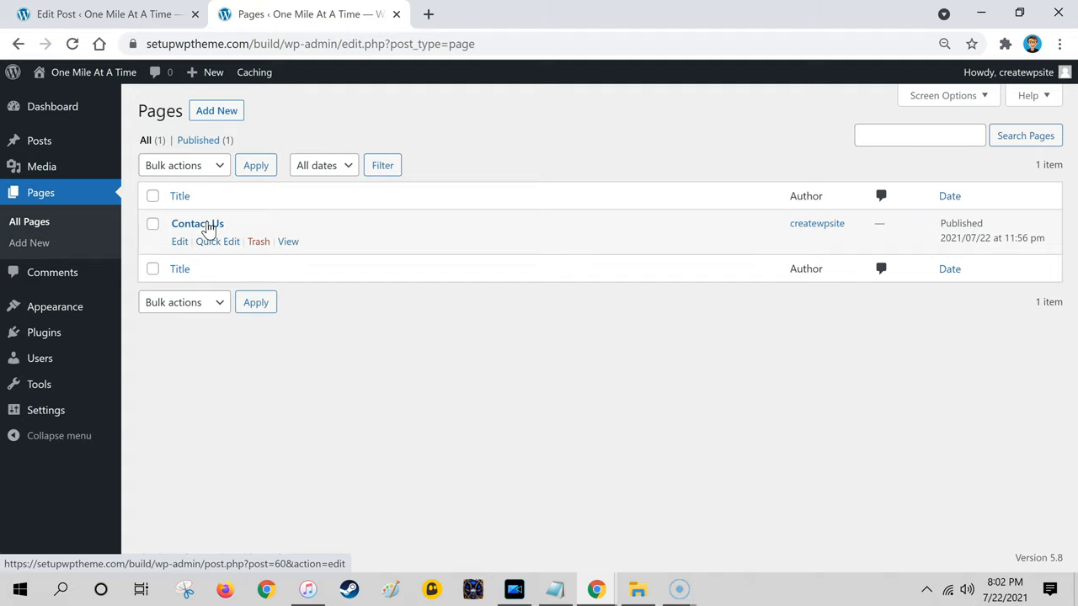
click(288, 242)
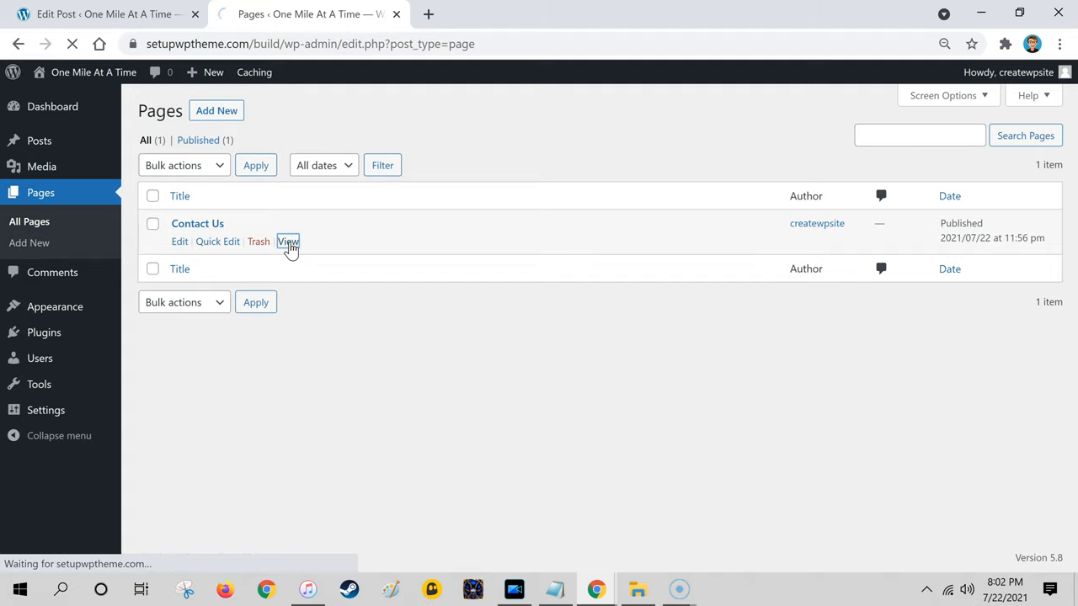
click(286, 242)
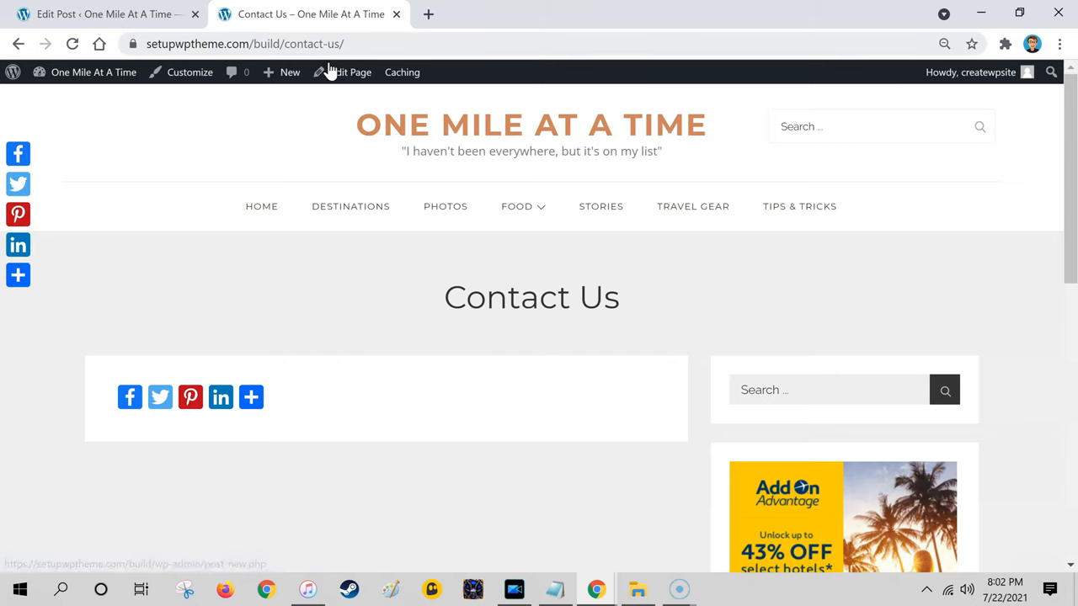
click(244, 44)
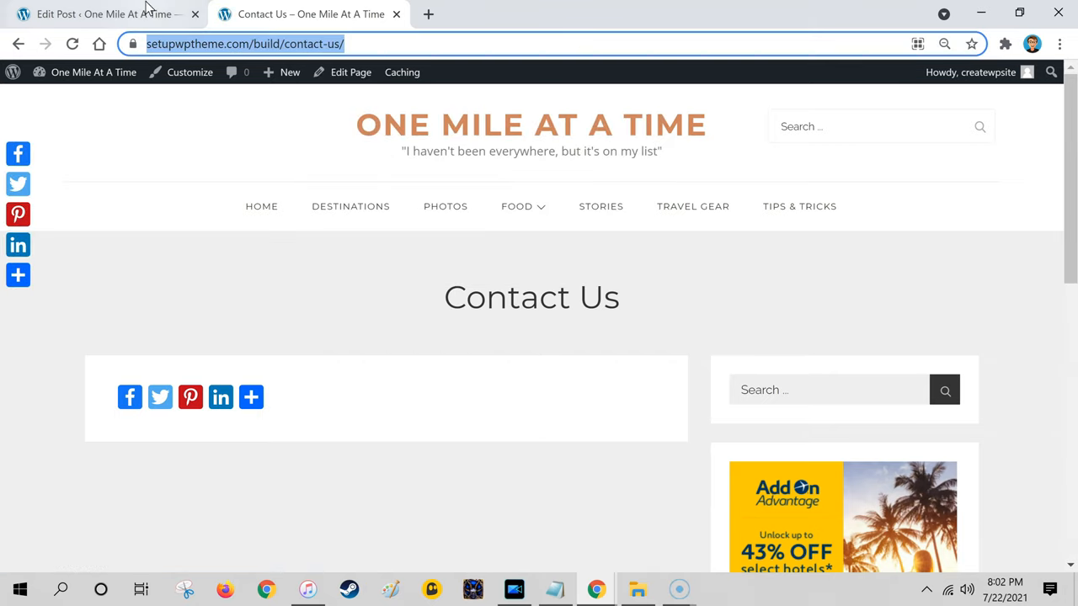
click(101, 14)
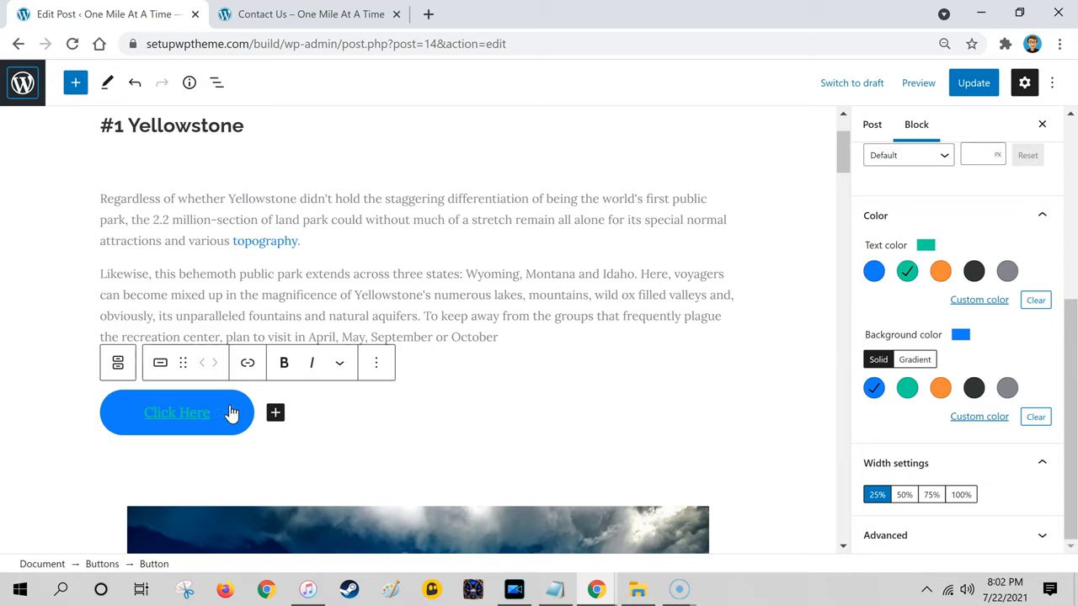
click(246, 362)
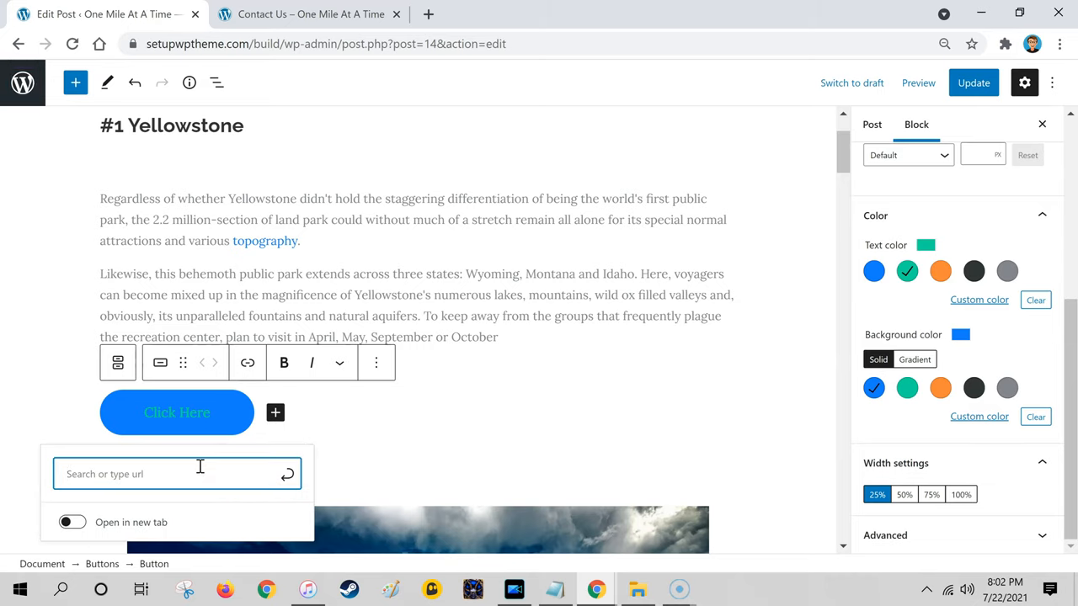
text(https://setupwptheme.com/build/contact-us/)
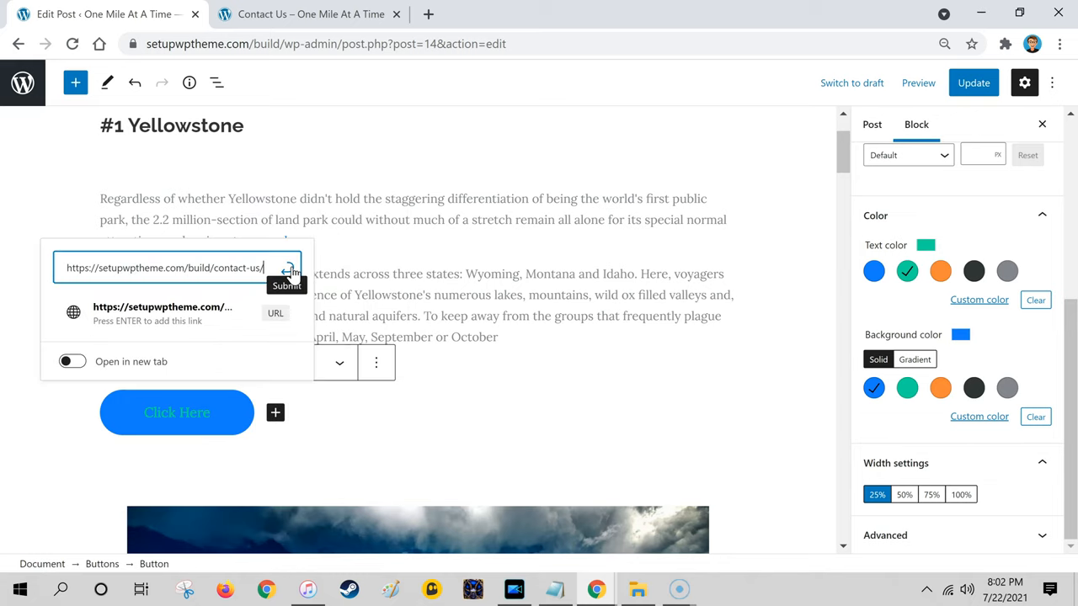
click(286, 268)
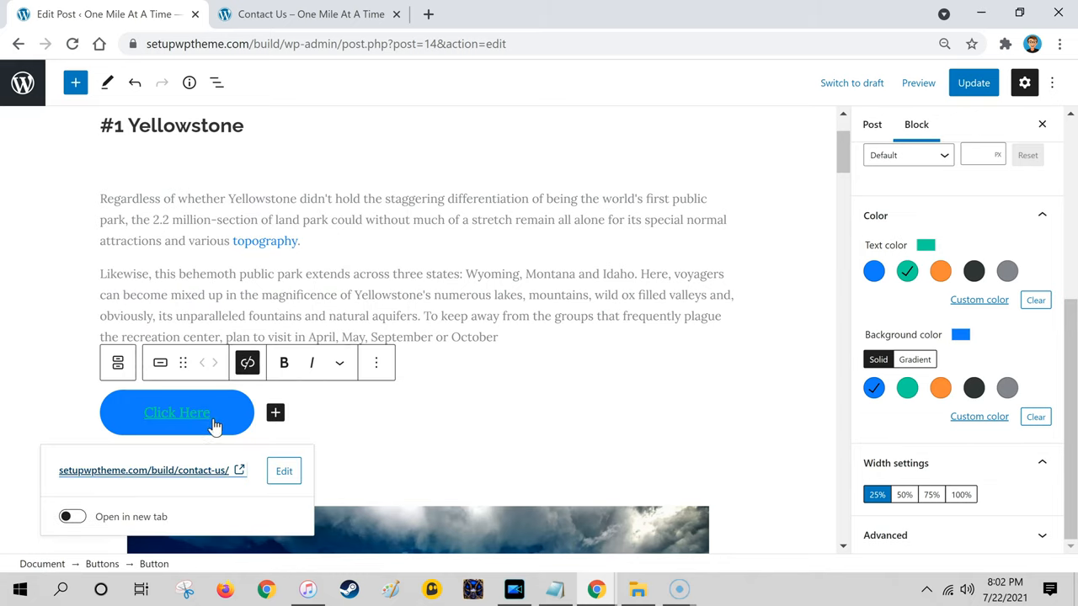
mouse_move(539, 378)
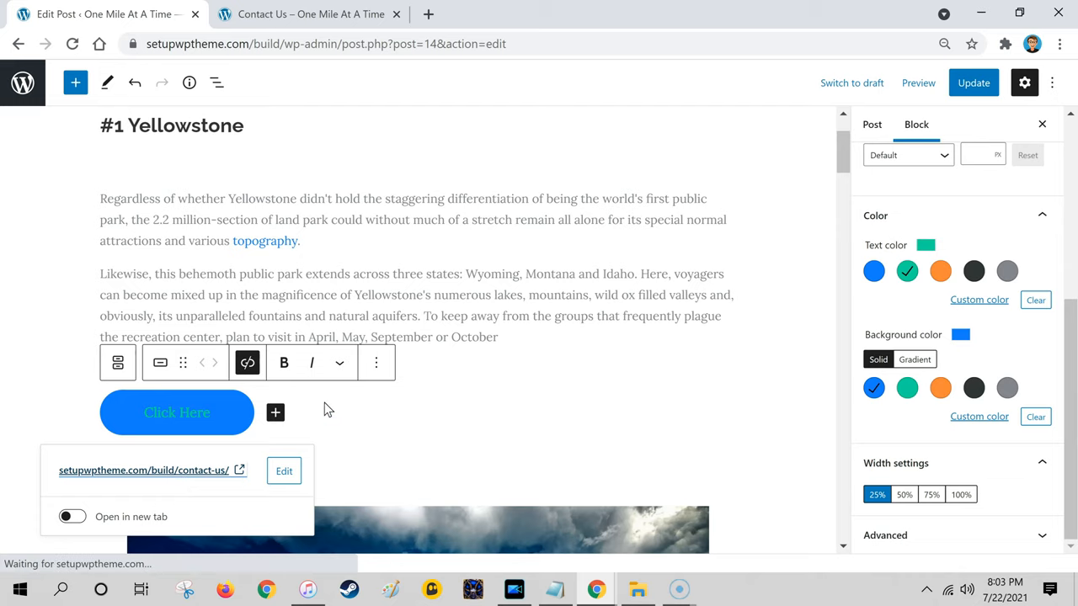
click(873, 125)
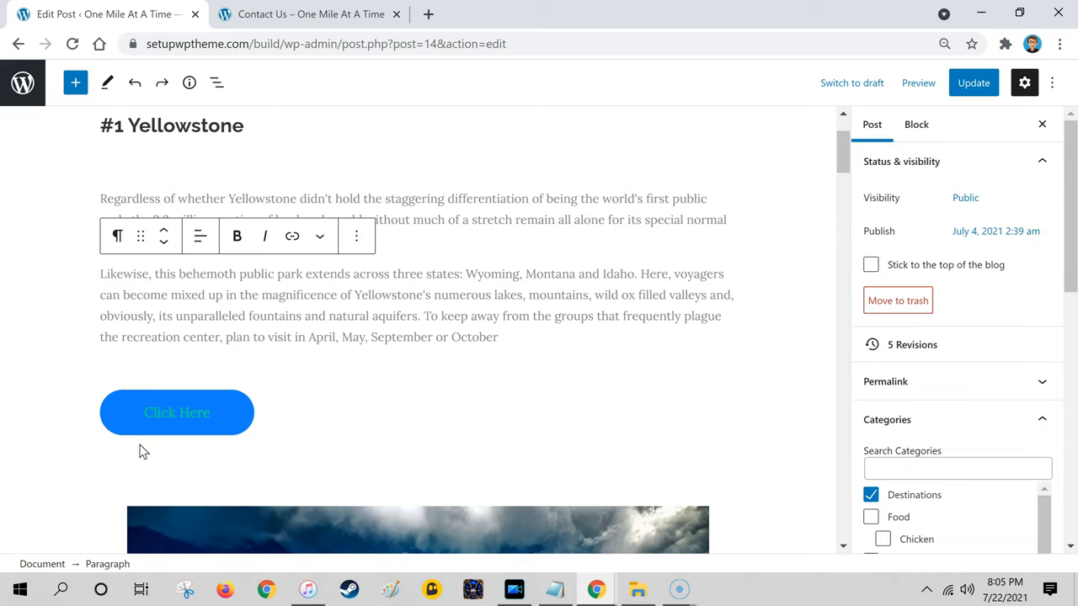
Update the post to save the new button
click(973, 83)
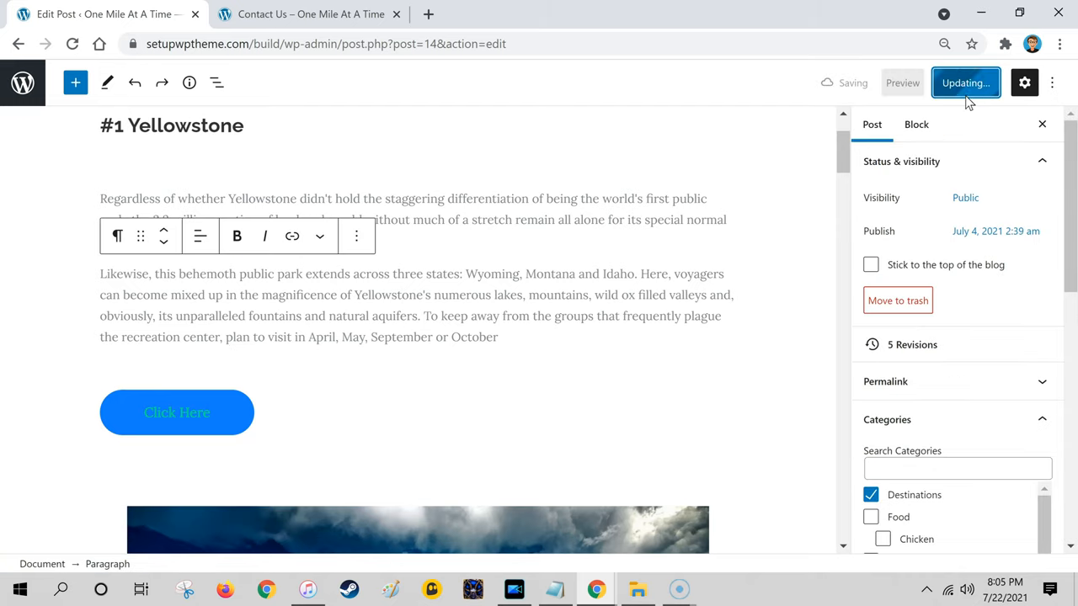
click(966, 82)
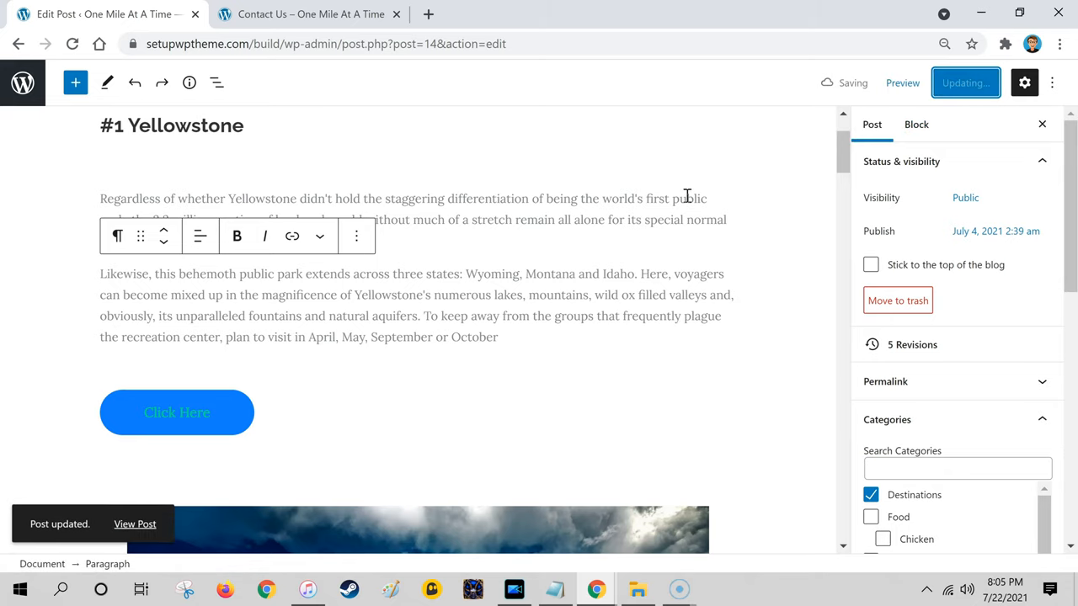
click(967, 82)
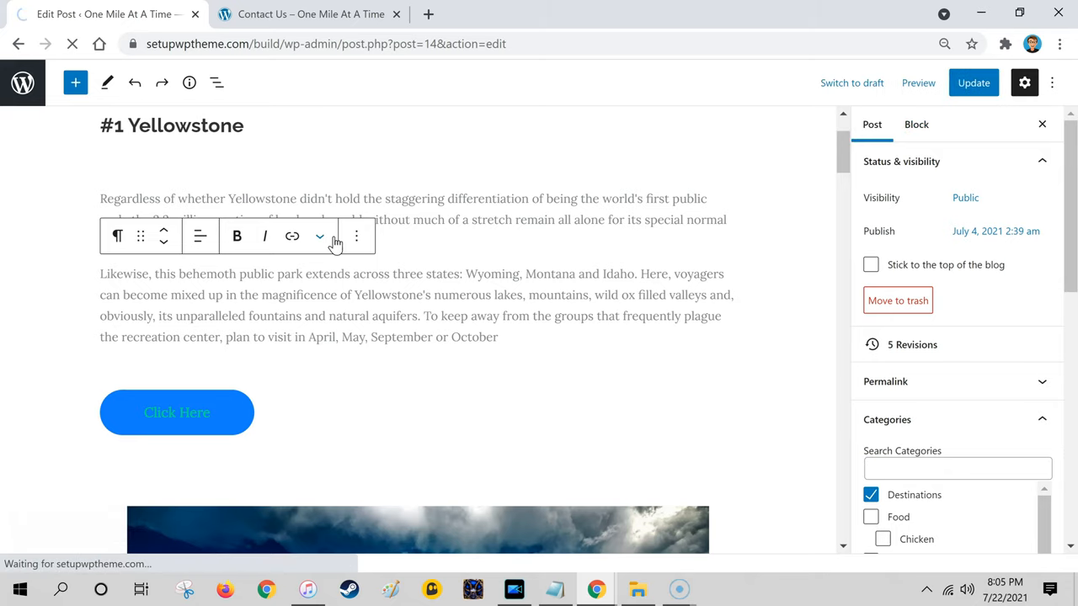
View the live post and follow its Click Here button to the Contact Us page
click(918, 82)
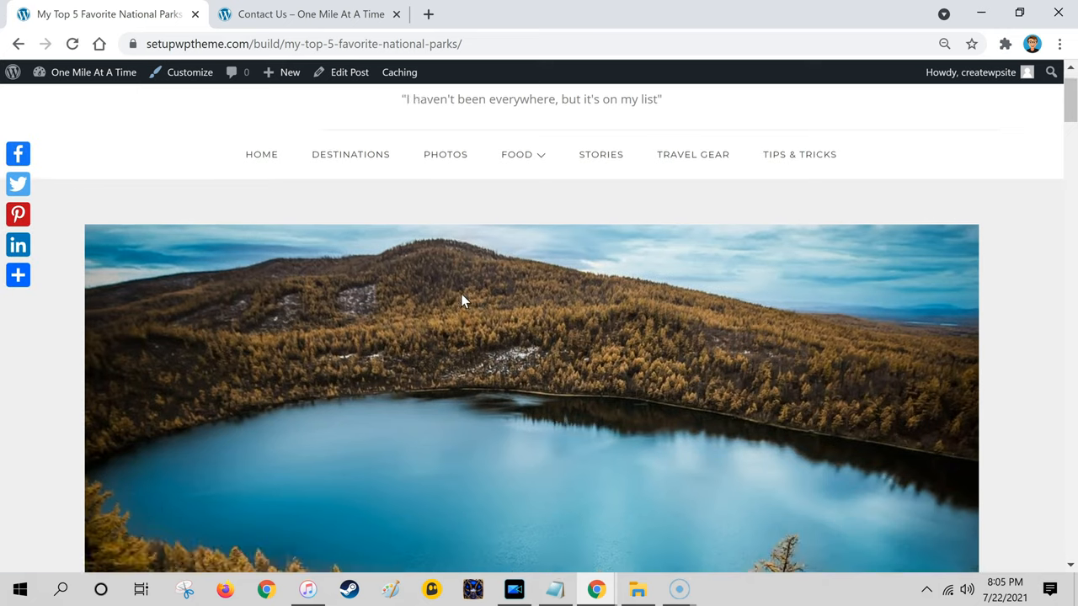
scroll(down, 3)
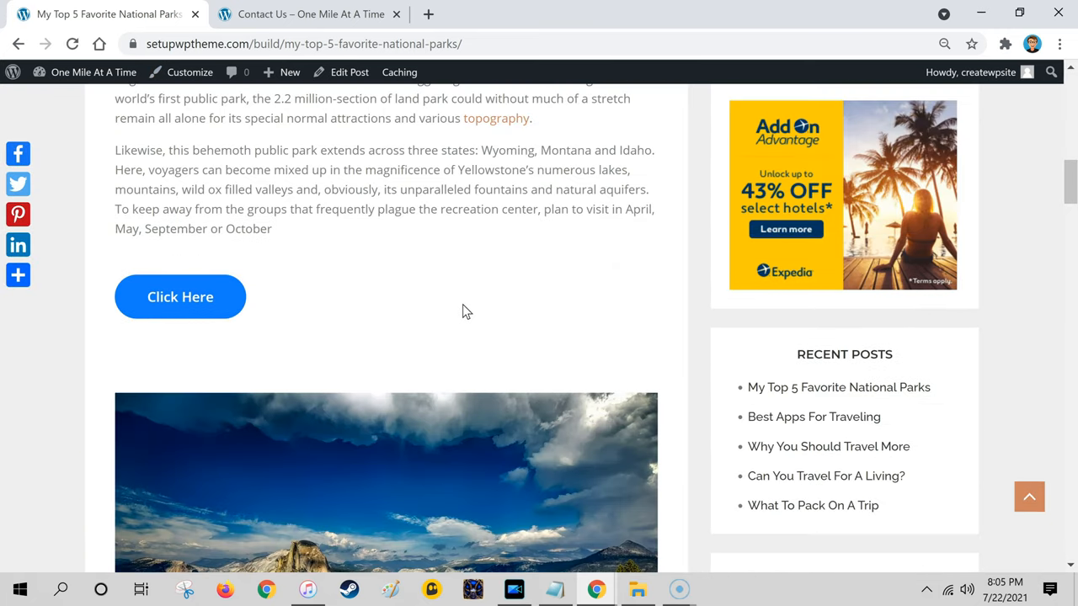
click(181, 296)
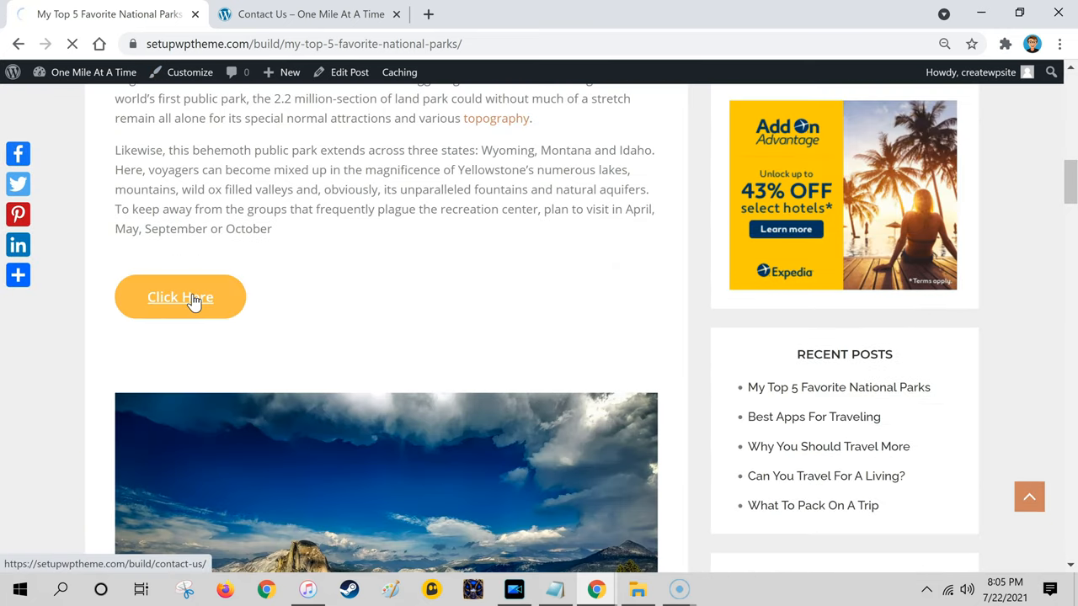
click(180, 296)
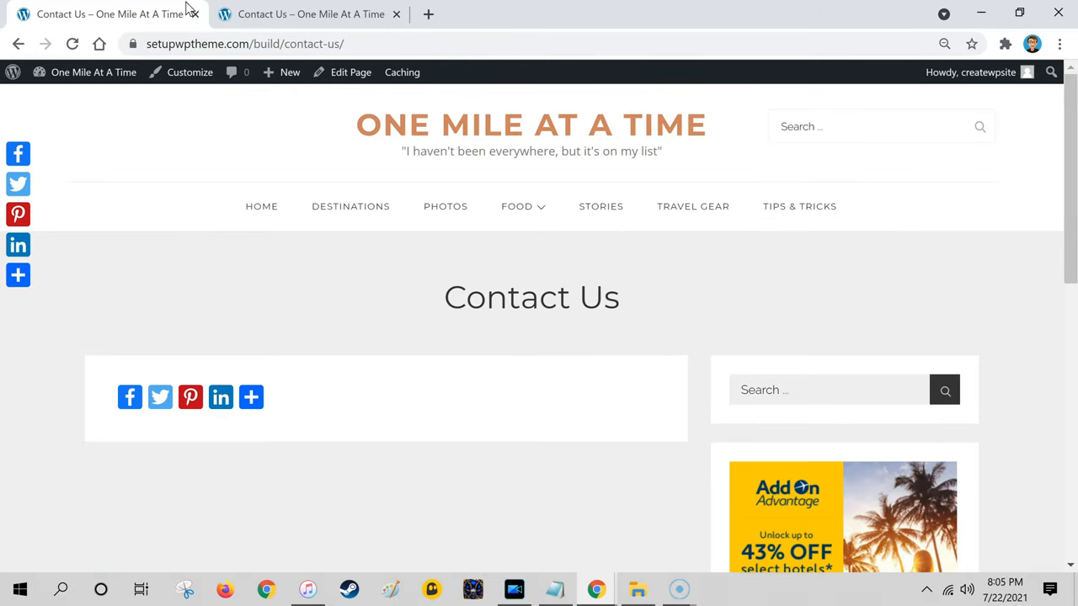
mouse_move(593, 304)
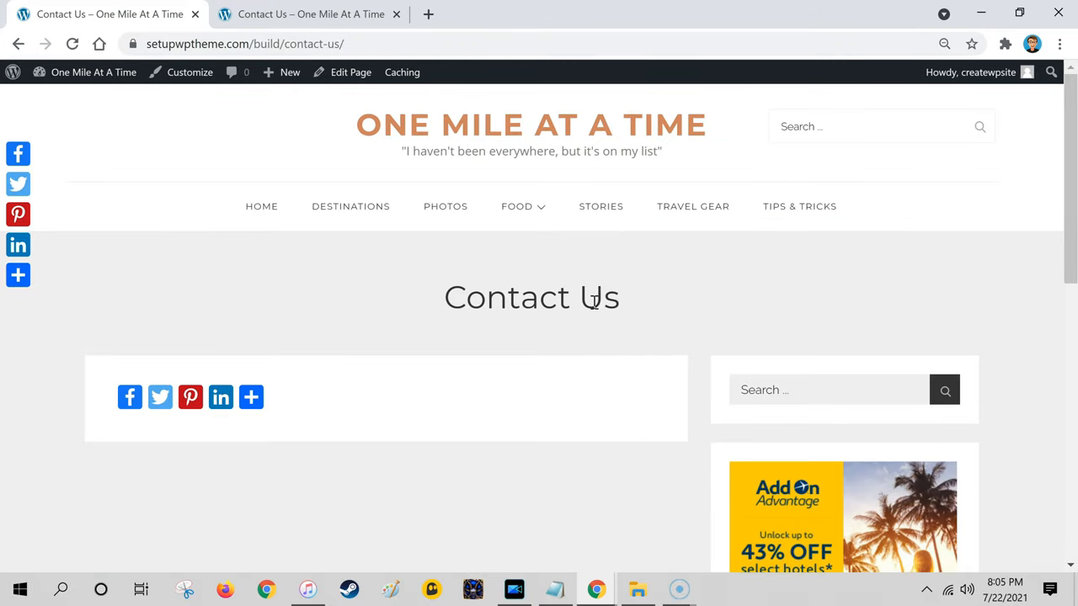